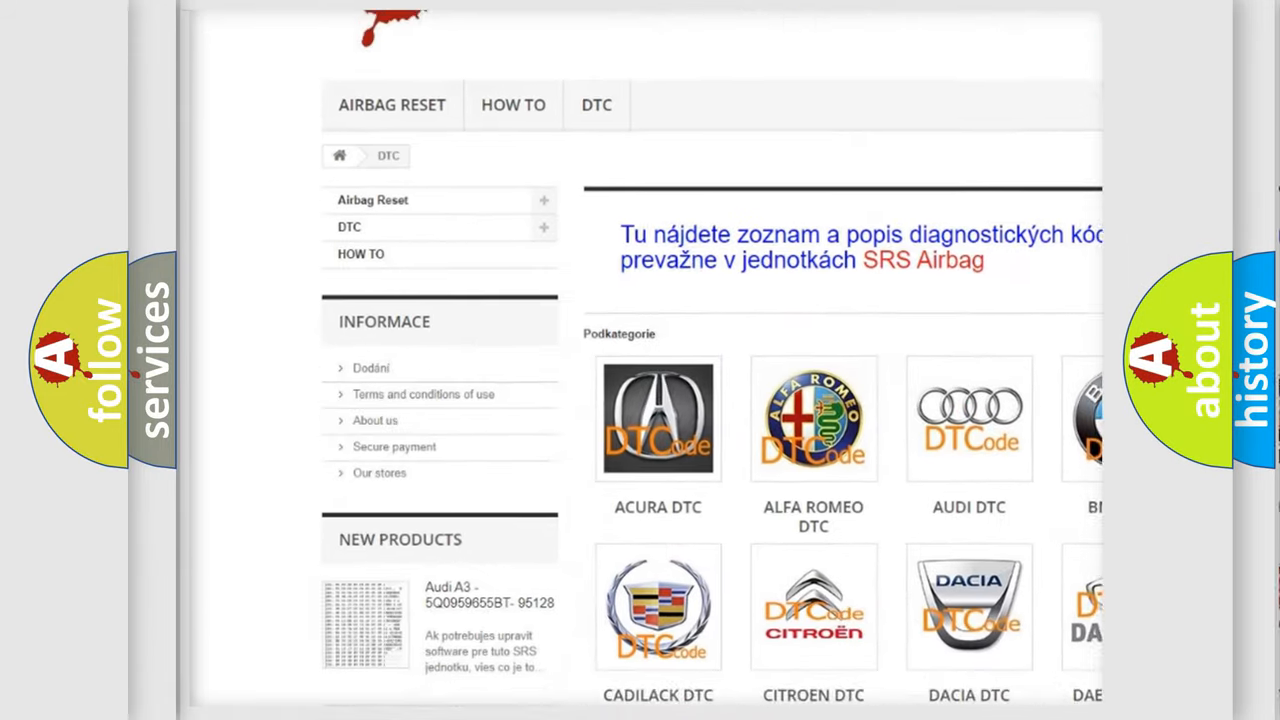
{"action": "scroll", "scroll_direction": "down", "scroll_amount": 3}
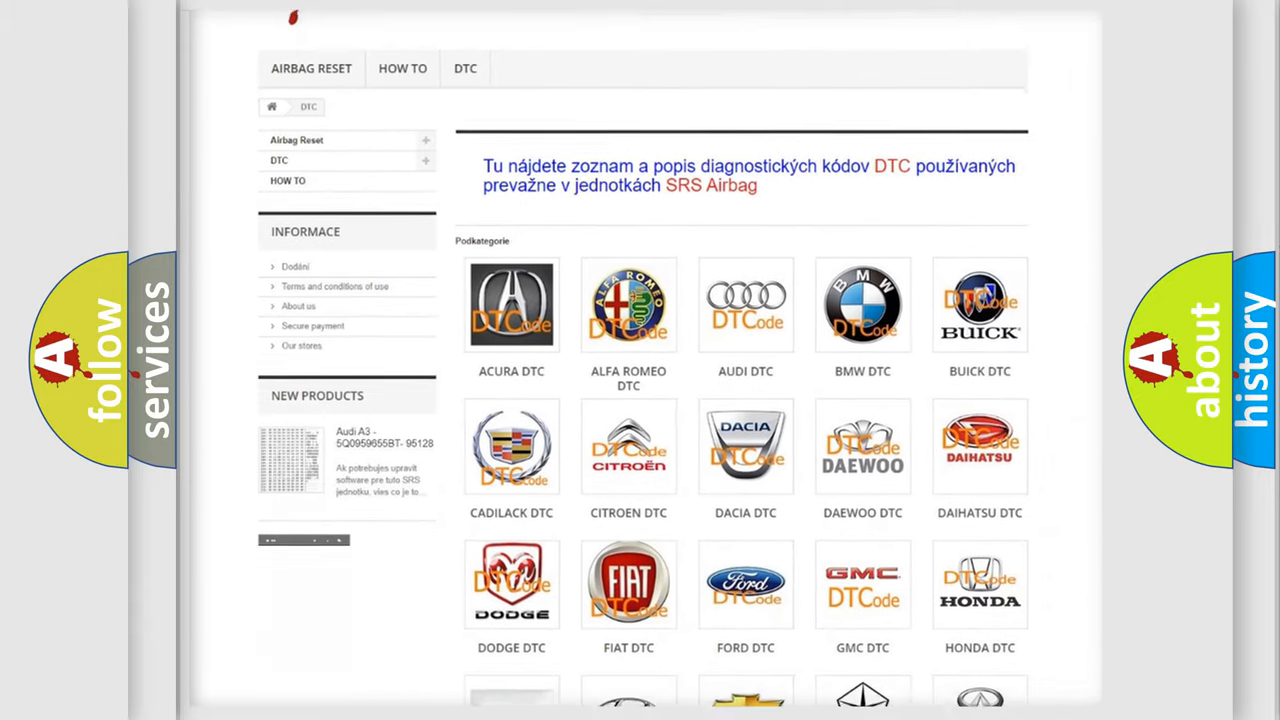
{"action": "scroll", "scroll_direction": "down", "scroll_amount": 3}
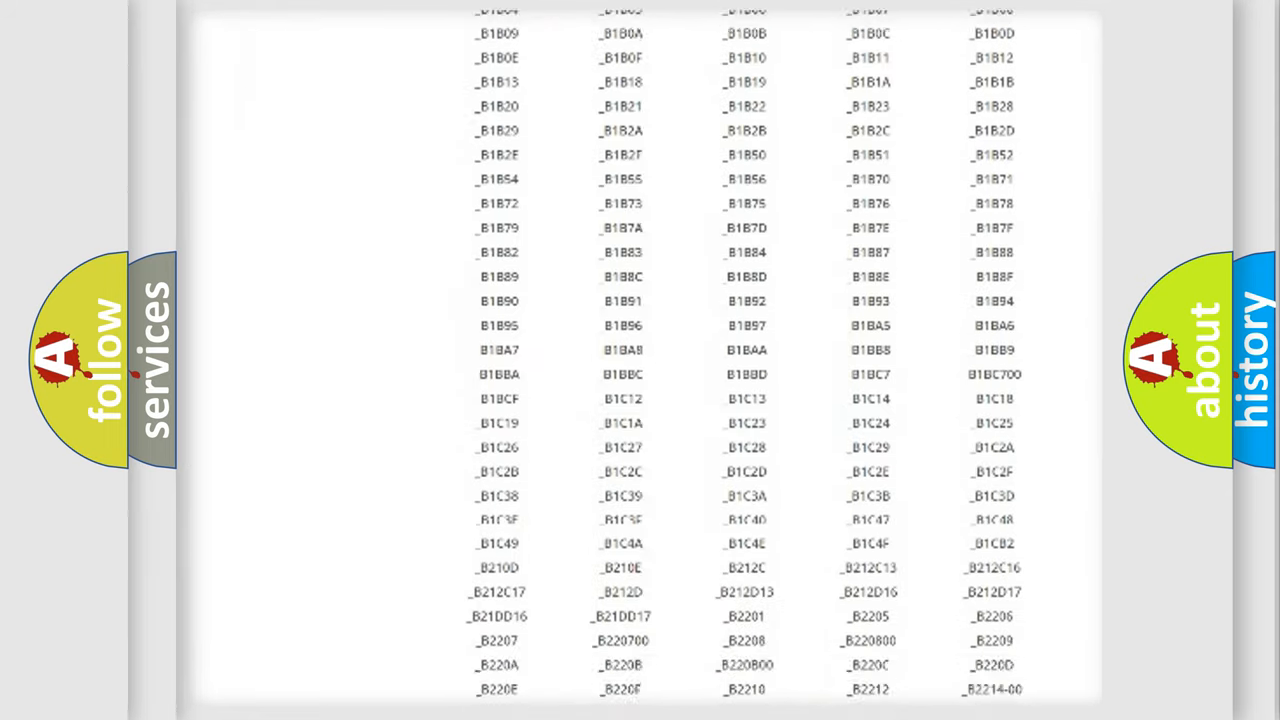
{"action": "scroll", "scroll_direction": "down", "scroll_amount": 3}
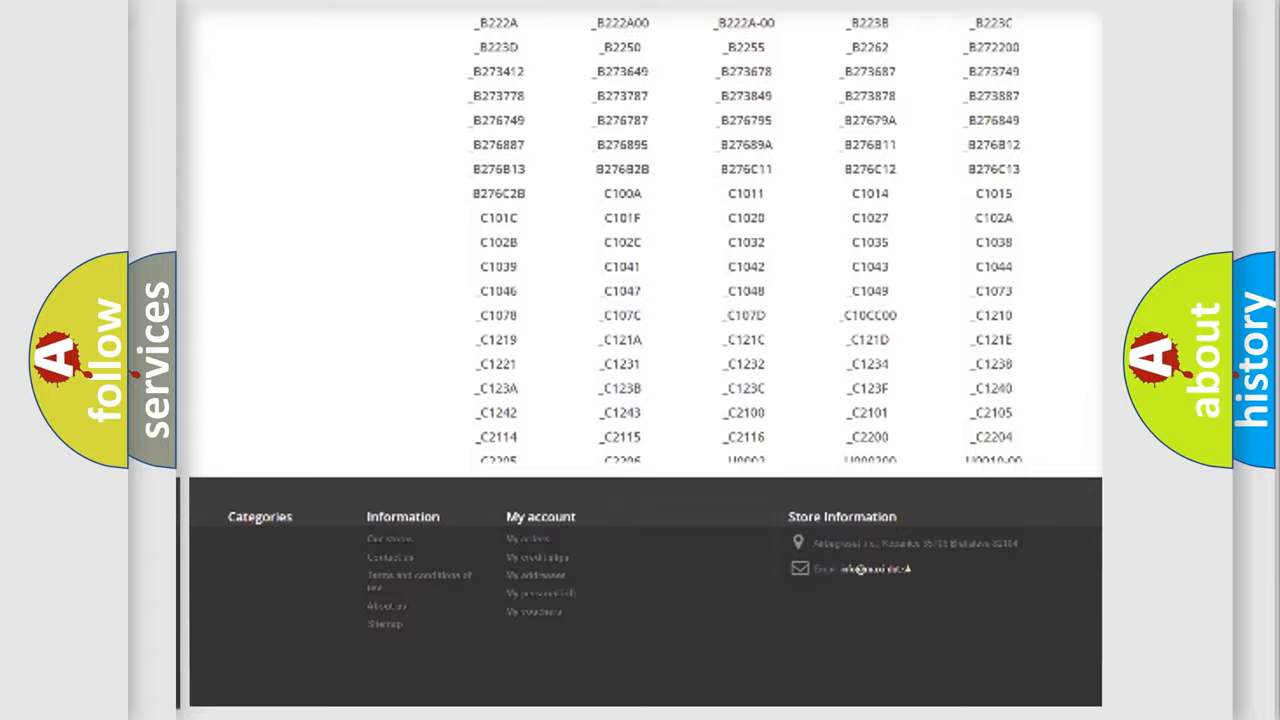